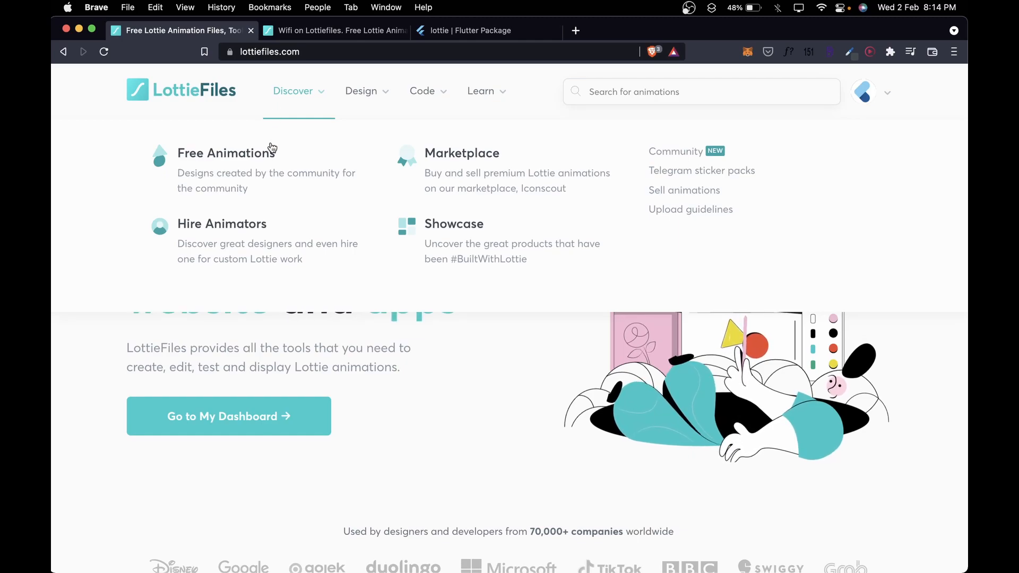
{"action": "mouse_move", "coordinate": [225, 152]}
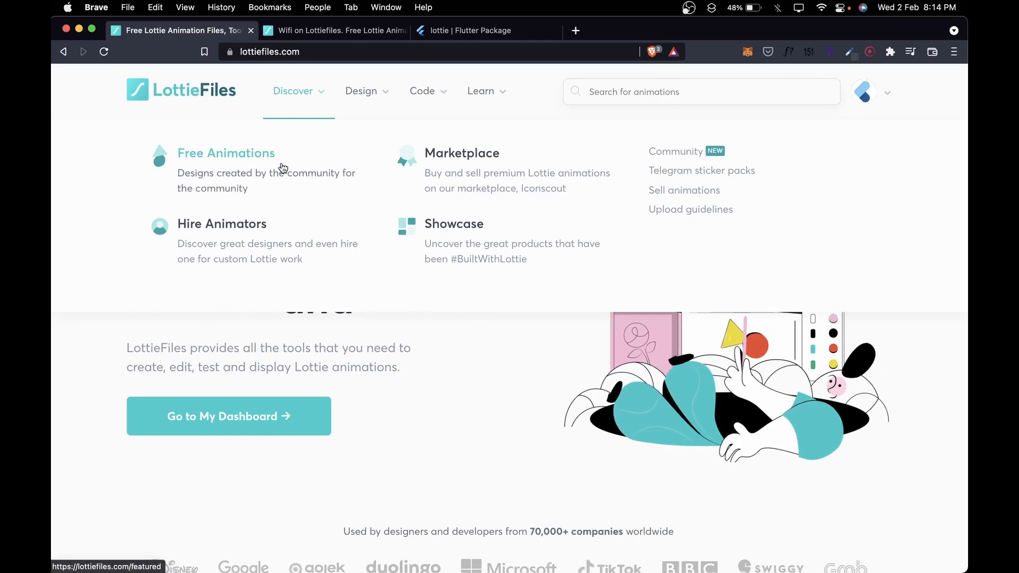
Browse the LottieFiles Marketplace, then switch to the Wifi animation's page
{"action": "left_click", "coordinate": [462, 153]}
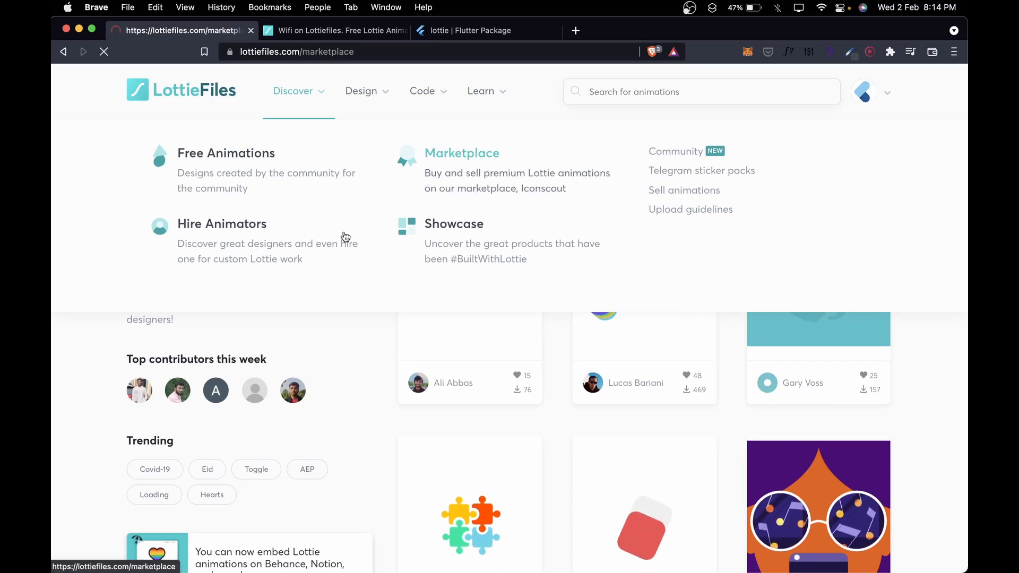
{"action": "left_click", "coordinate": [462, 153]}
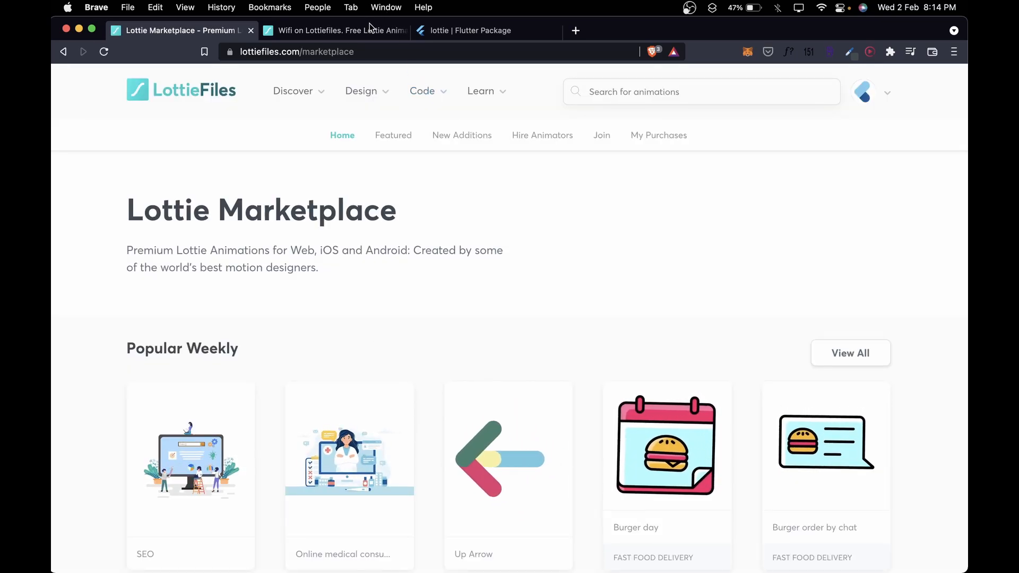
{"action": "left_click", "coordinate": [325, 31]}
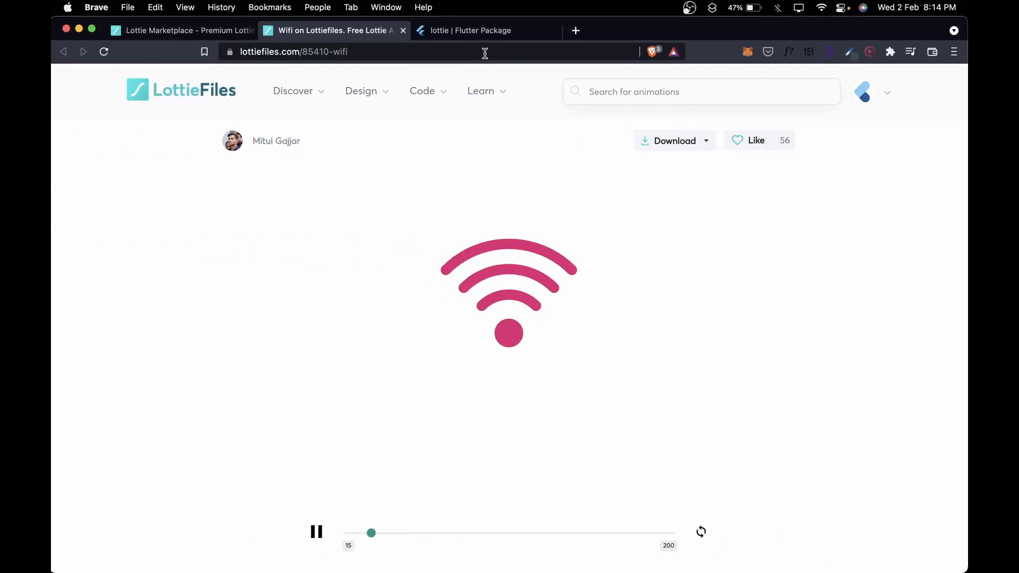
Copy the lottie 1.2.1 dependency line from its pub.dev package page
{"action": "left_click", "coordinate": [469, 30]}
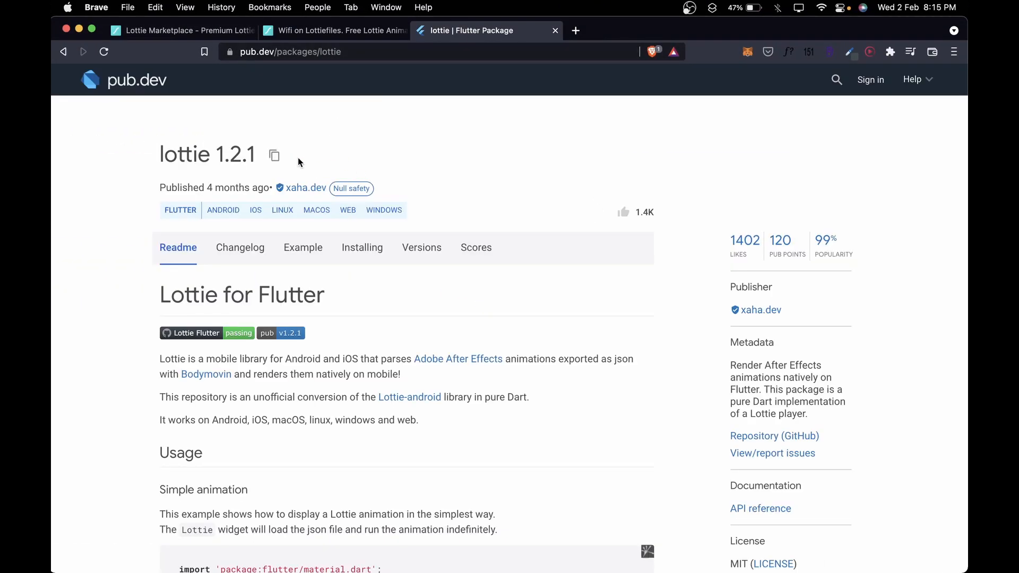
{"action": "left_click", "coordinate": [362, 247]}
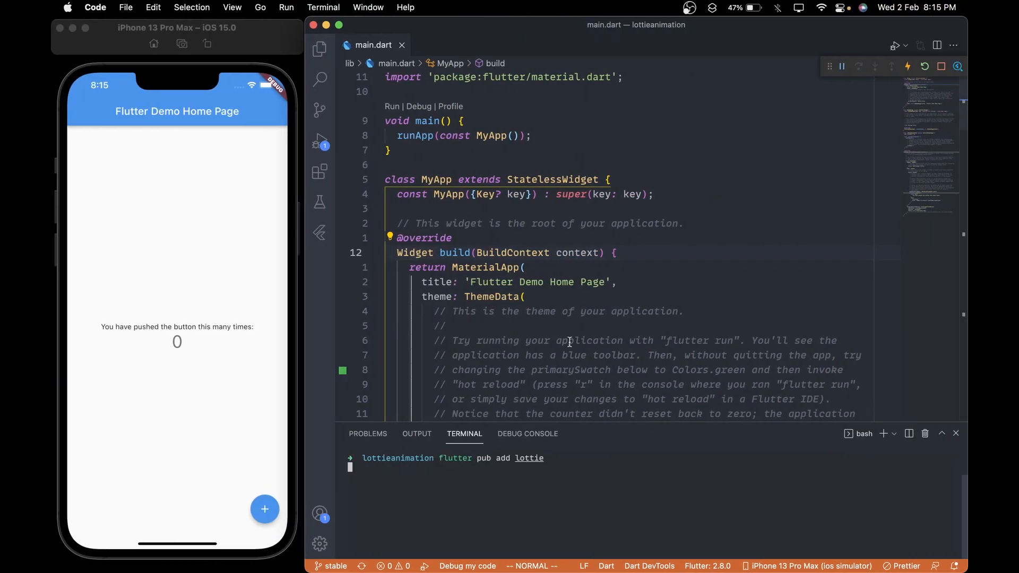
Remove the boilerplate theme code and set MaterialApp's home to HomeScreen()
{"action": "double_click", "coordinate": [504, 253]}
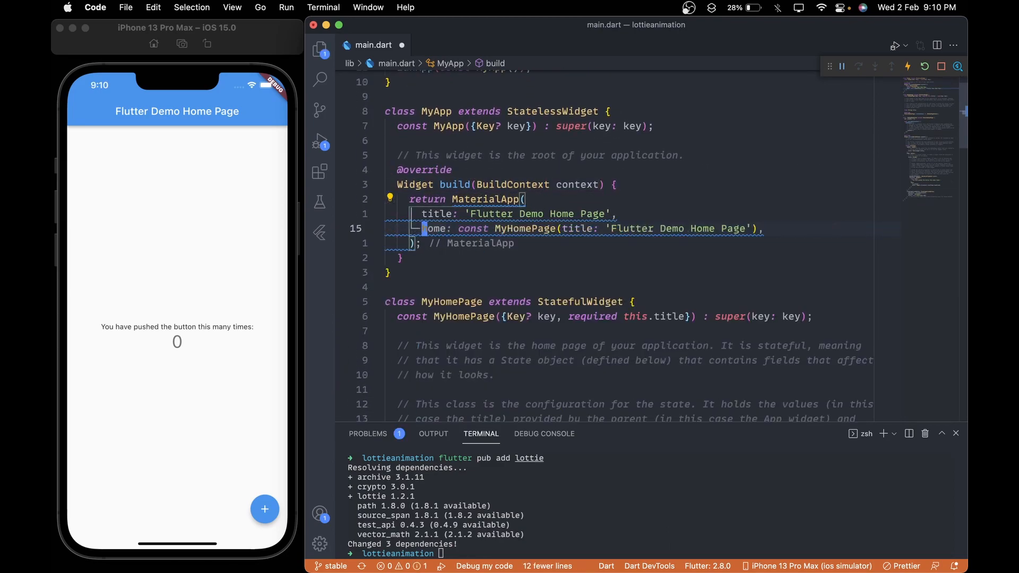
{"action": "type", "text": "HomeScreen(),"}
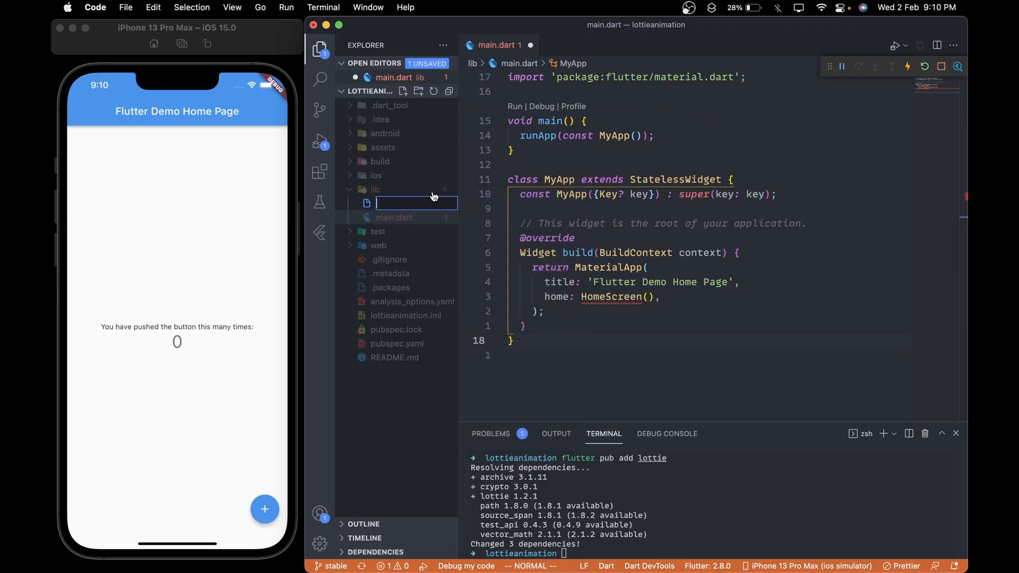
Create lib/home_screen.dart with a HomeScreen StatefulWidget importing material.dart
{"action": "type", "text": "home_screen.dart"}
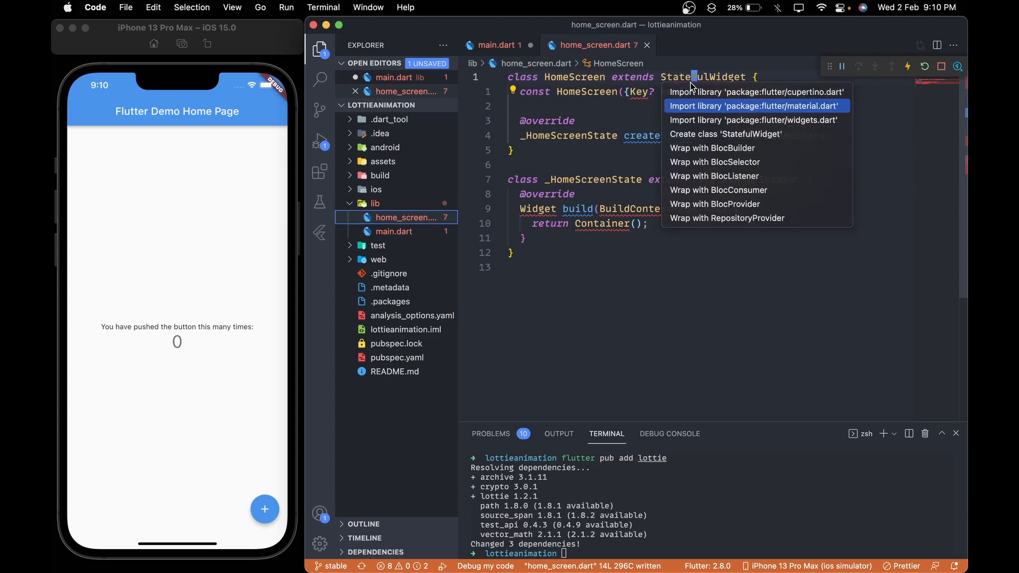
{"action": "left_click", "coordinate": [496, 44]}
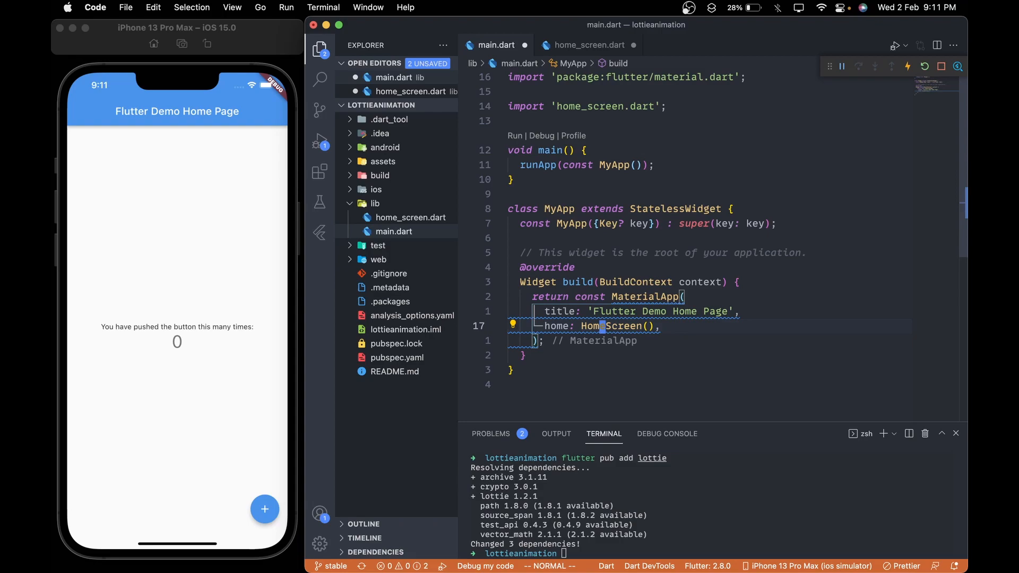
{"action": "left_click", "coordinate": [465, 45]}
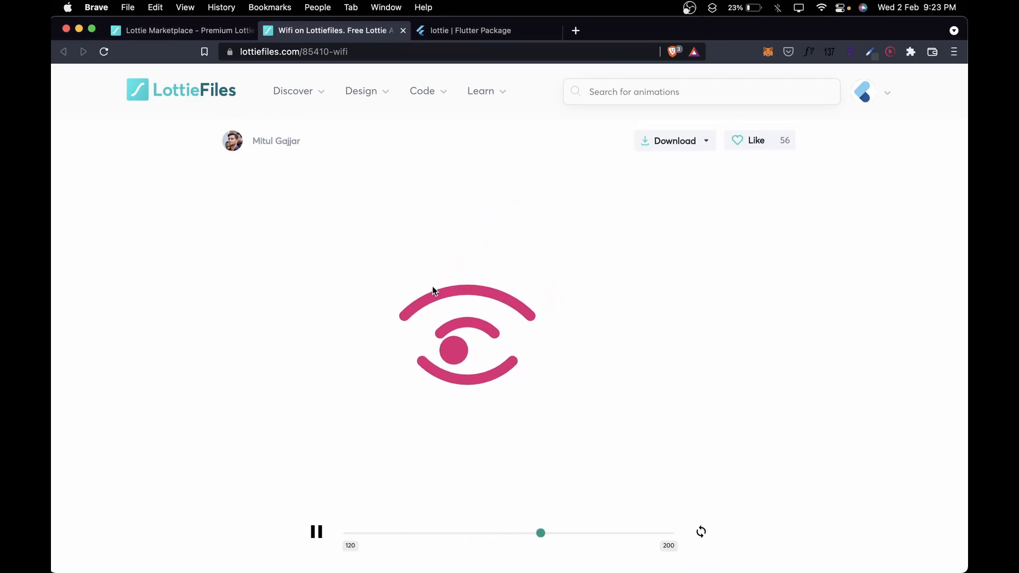
Copy the Wifi animation's Lottie Animation URL from its LottieFiles page
{"action": "scroll", "scroll_direction": "down", "scroll_amount": 3}
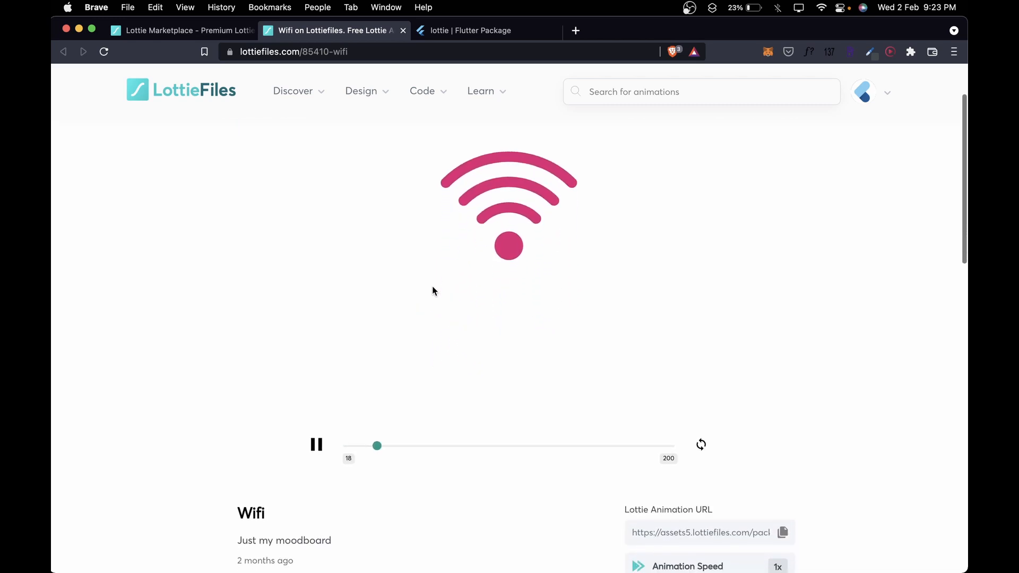
{"action": "scroll", "scroll_direction": "down", "scroll_amount": 3}
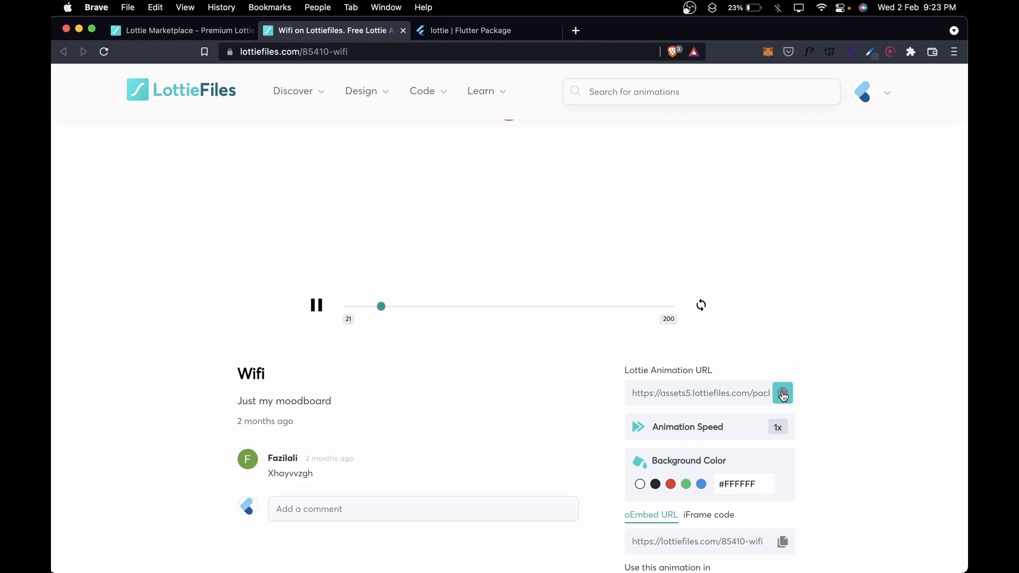
{"action": "left_click", "coordinate": [783, 393]}
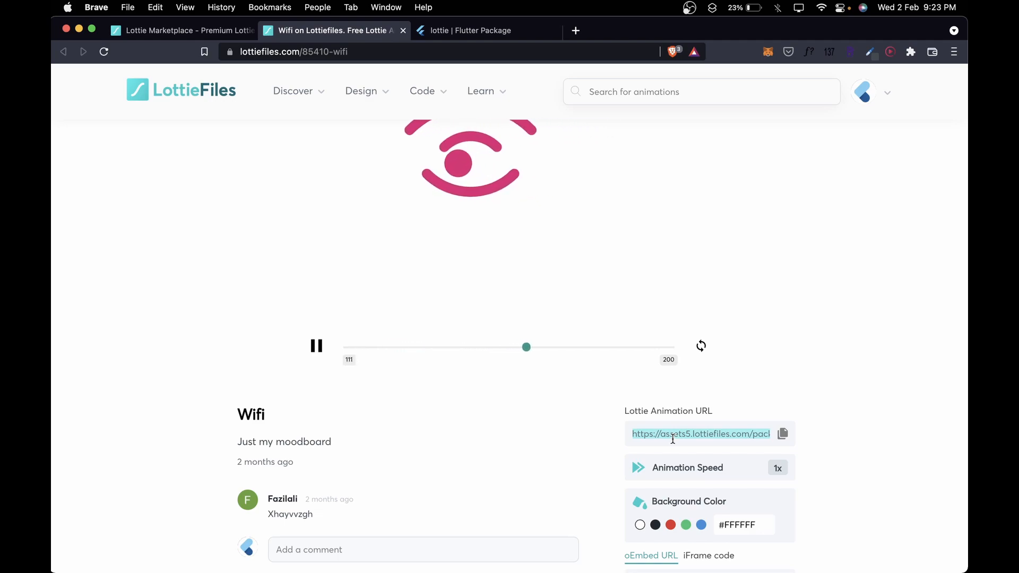
{"action": "left_click_drag", "start_coordinate": [527, 346], "coordinate": [364, 346]}
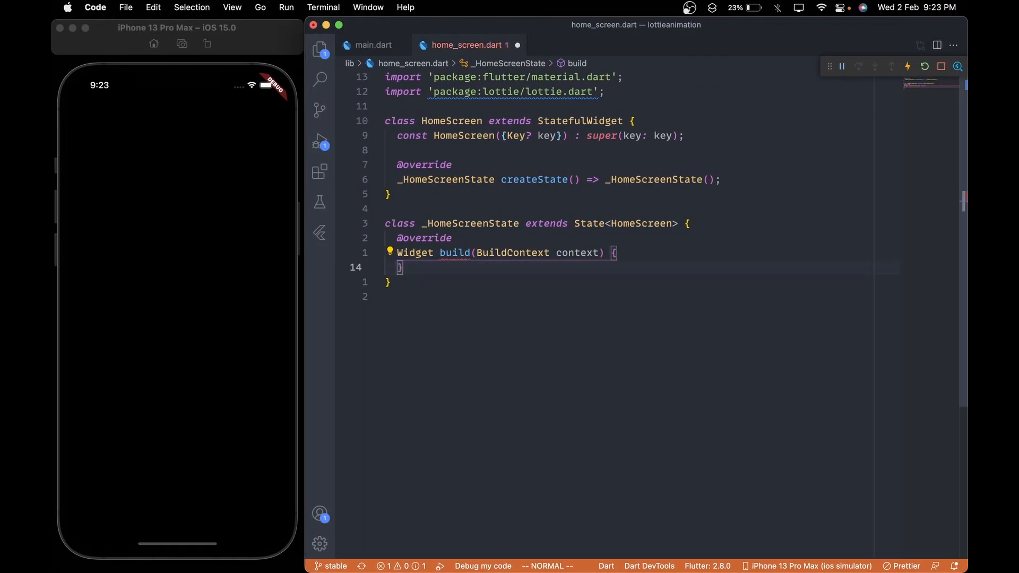
Return a Scaffold whose centred child is Lottie.network with the Wifi animation URL
{"action": "type", "text": "return Scaffold("}
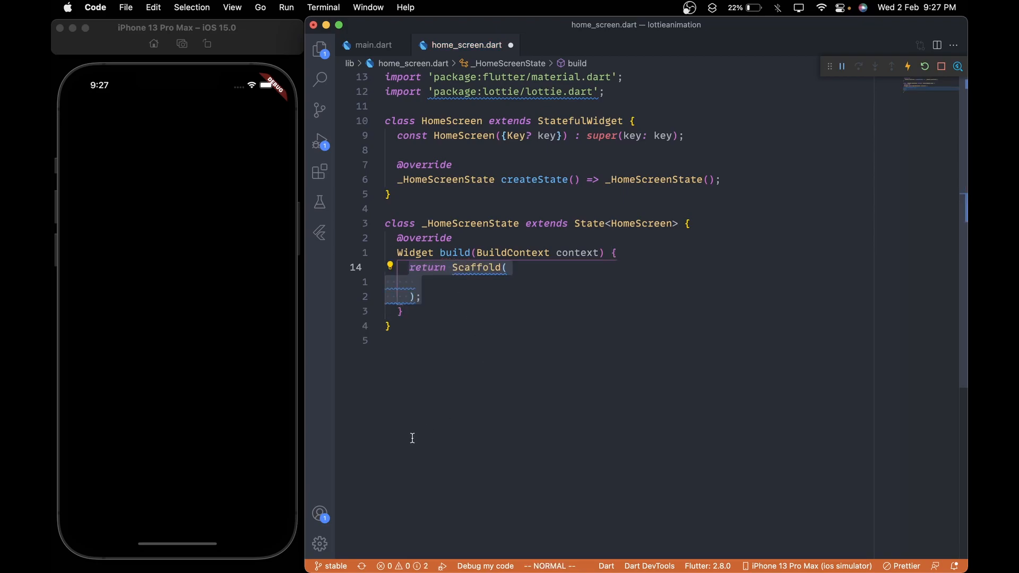
{"action": "type", "text": "body: Center("}
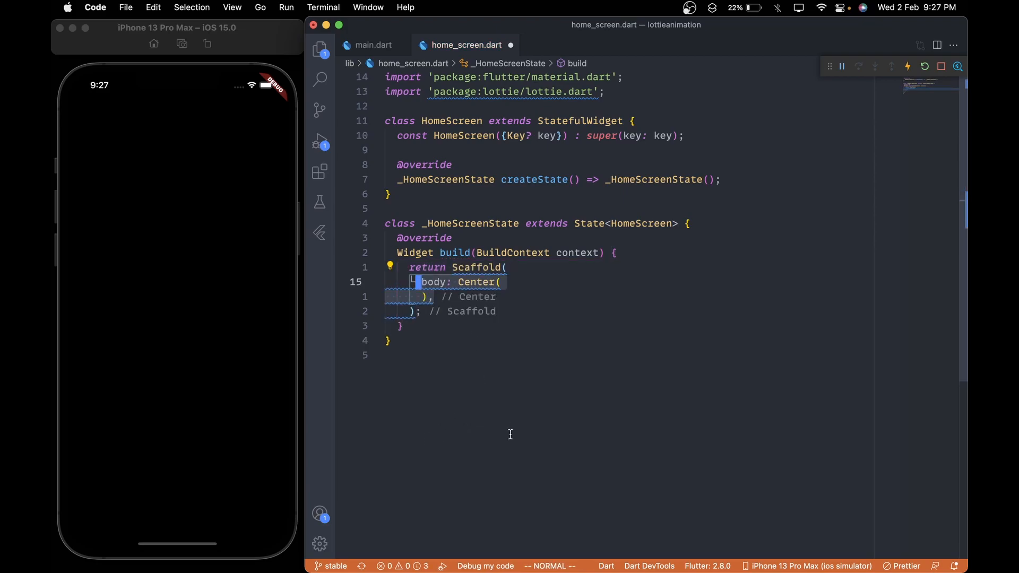
{"action": "type", "text": "child: Lottie.network(),"}
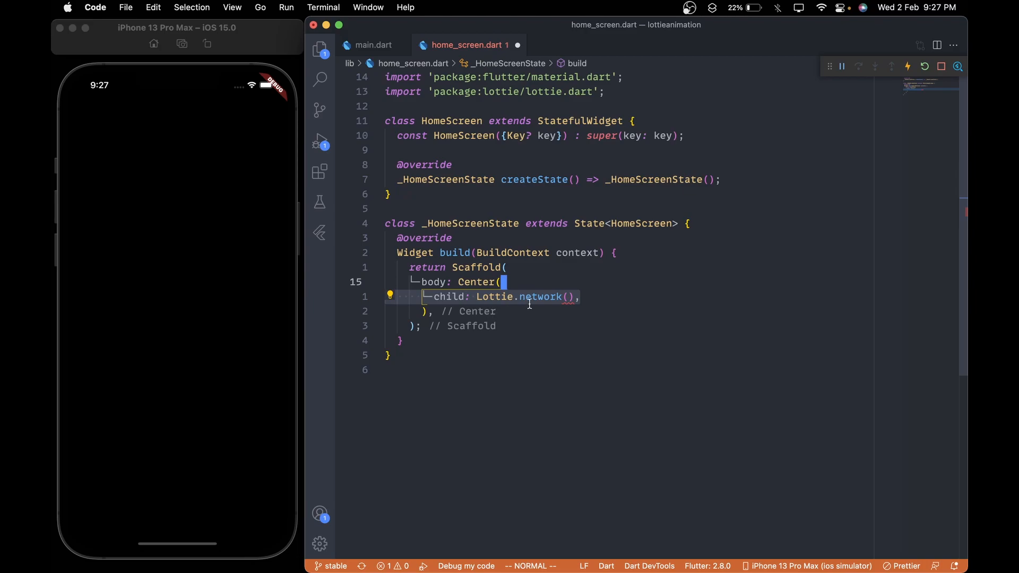
{"action": "type", "text": "'https://assets5.lottiefiles.com/packages/lf20_kwt1ale5.json',"}
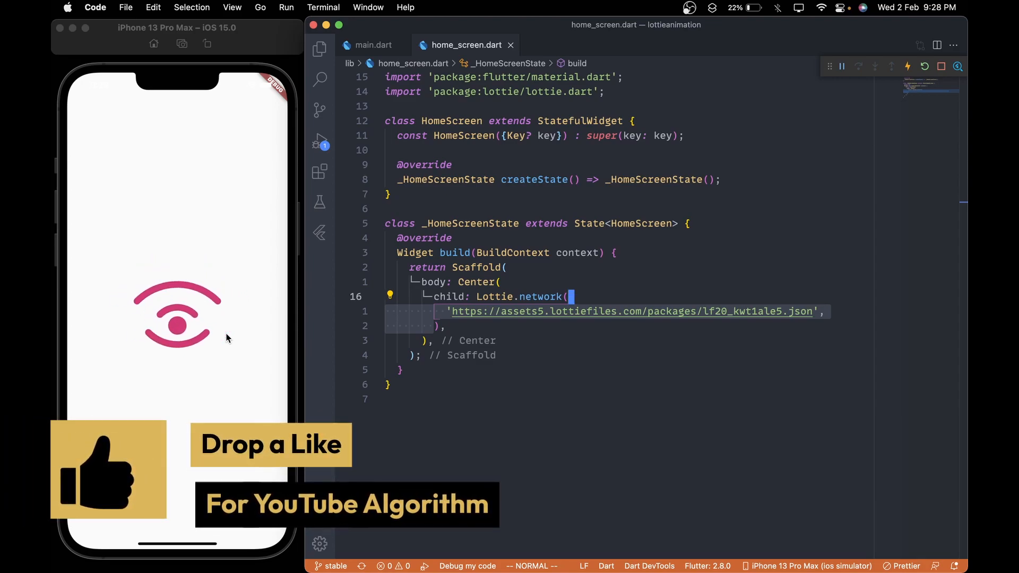
Give the Lottie widget width 100 and animate: false
{"action": "type", "text": "width: 100,"}
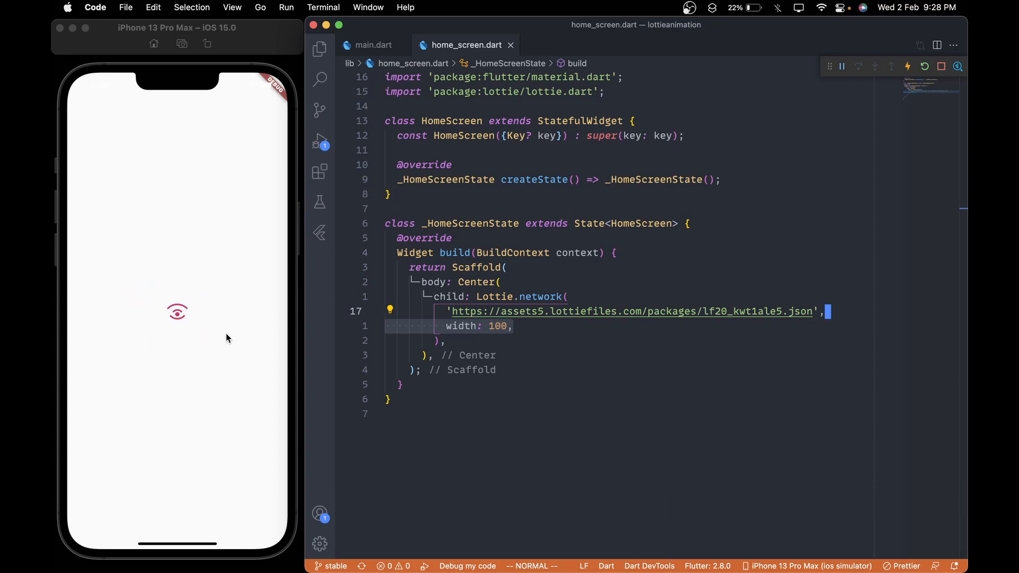
{"action": "type", "text": "animate: false,"}
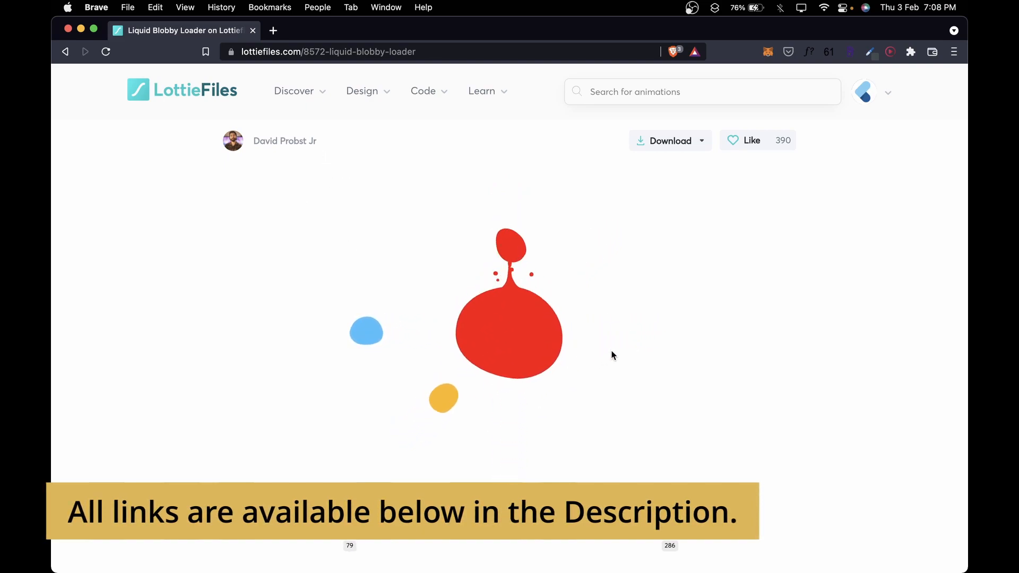
Download the Liquid Blobby Loader as Lottie JSON saved as loading.json, then return to the editor
{"action": "left_click", "coordinate": [665, 140]}
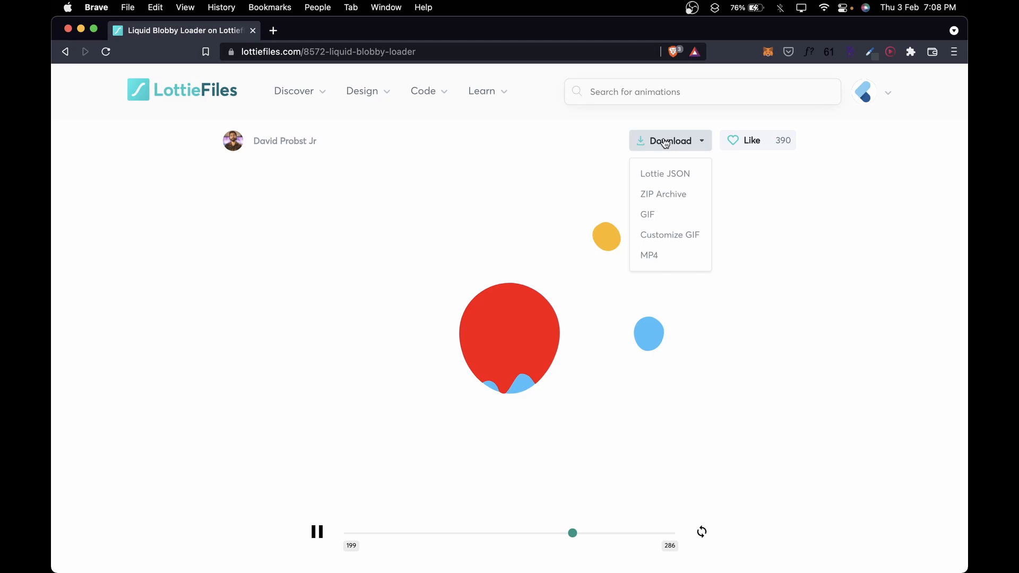
{"action": "left_click", "coordinate": [665, 174]}
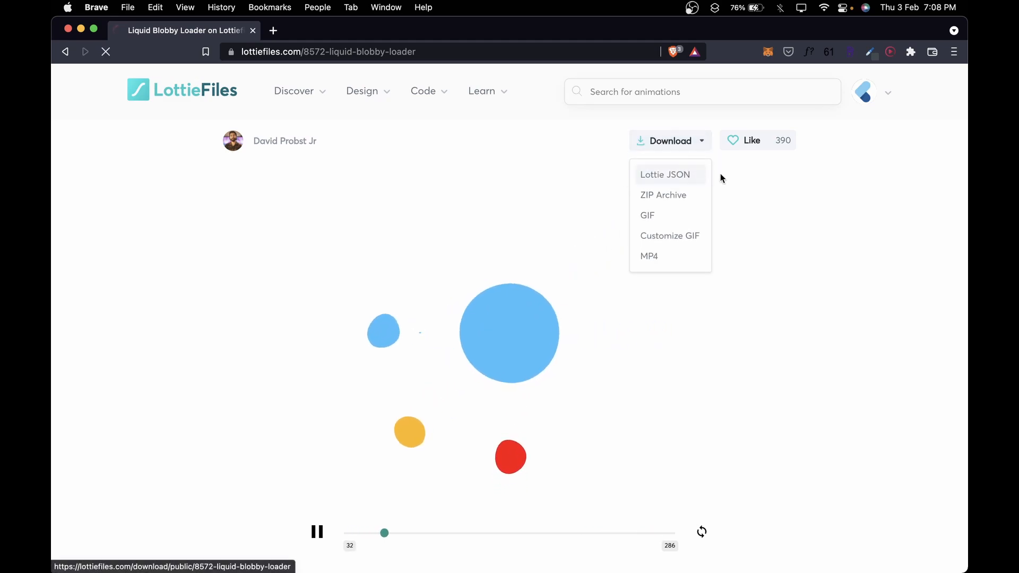
{"action": "left_click", "coordinate": [665, 174]}
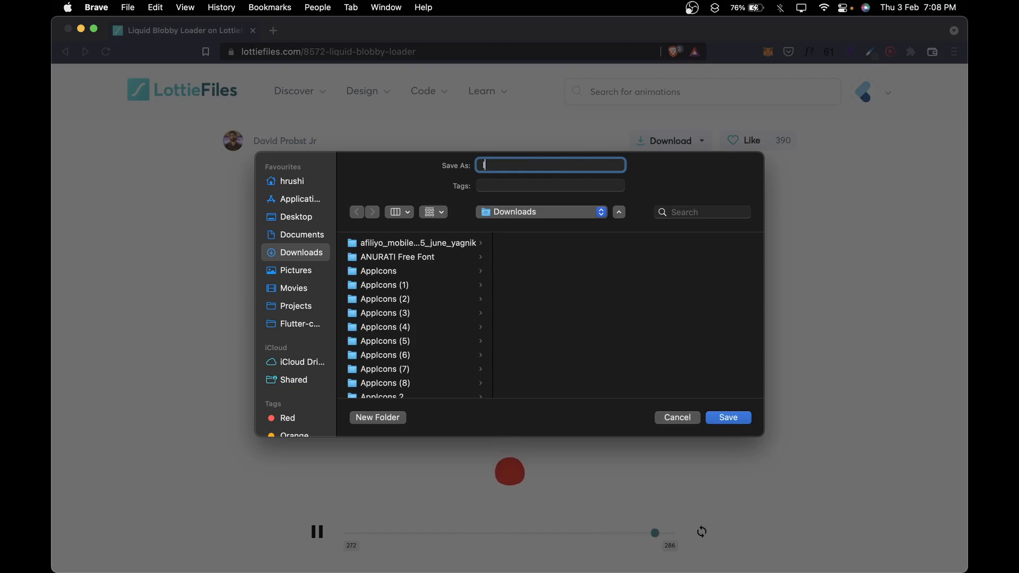
{"action": "left_click", "coordinate": [727, 417]}
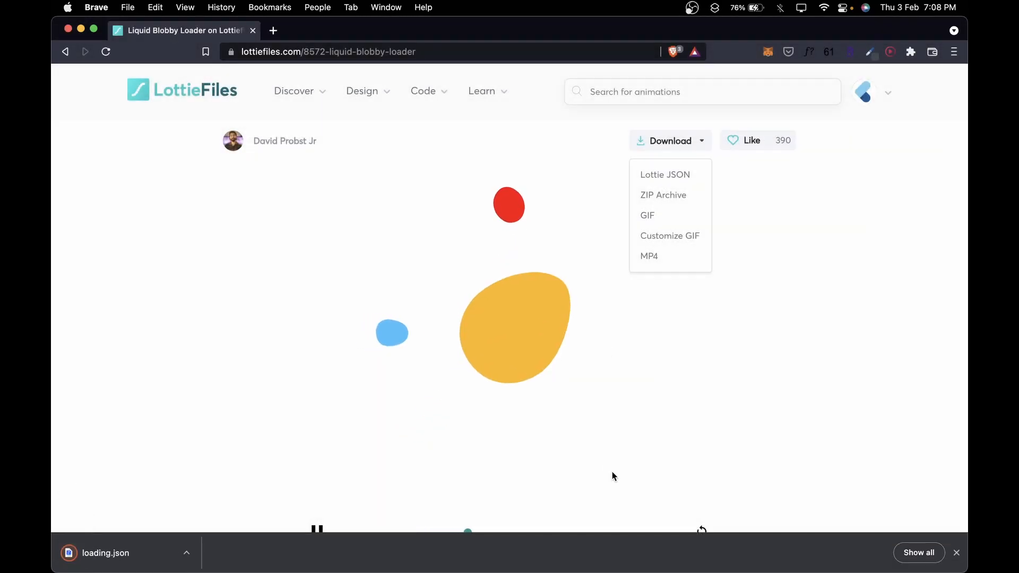
{"action": "key", "text": "cmd+tab"}
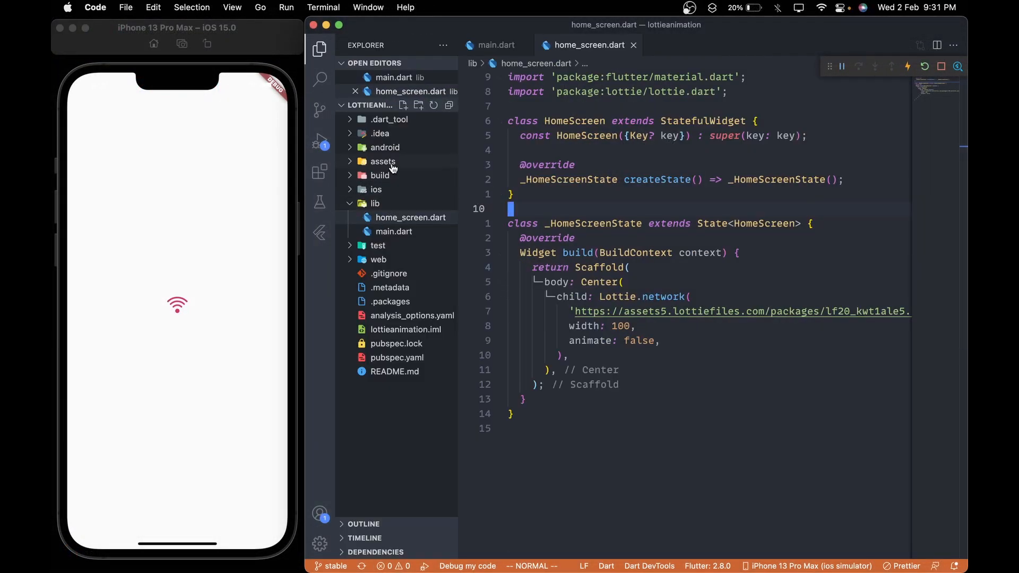
Select the assets folder and review pubspec.yaml before pointing Lottie.asset at assets/loading.json
{"action": "left_click", "coordinate": [383, 162]}
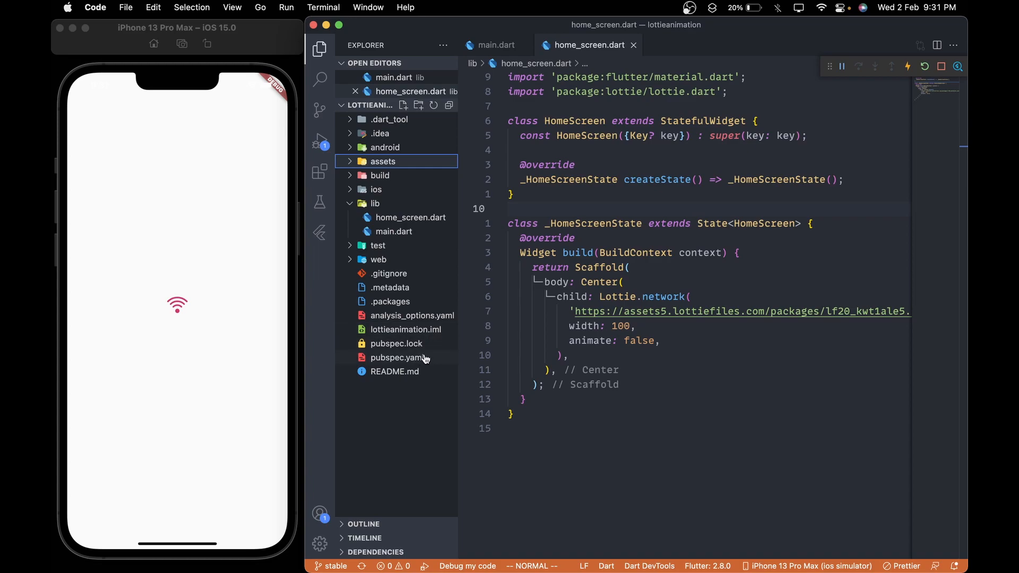
{"action": "left_click", "coordinate": [400, 357]}
{"action": "type", "text": "asset('assets/loading.json'),"}
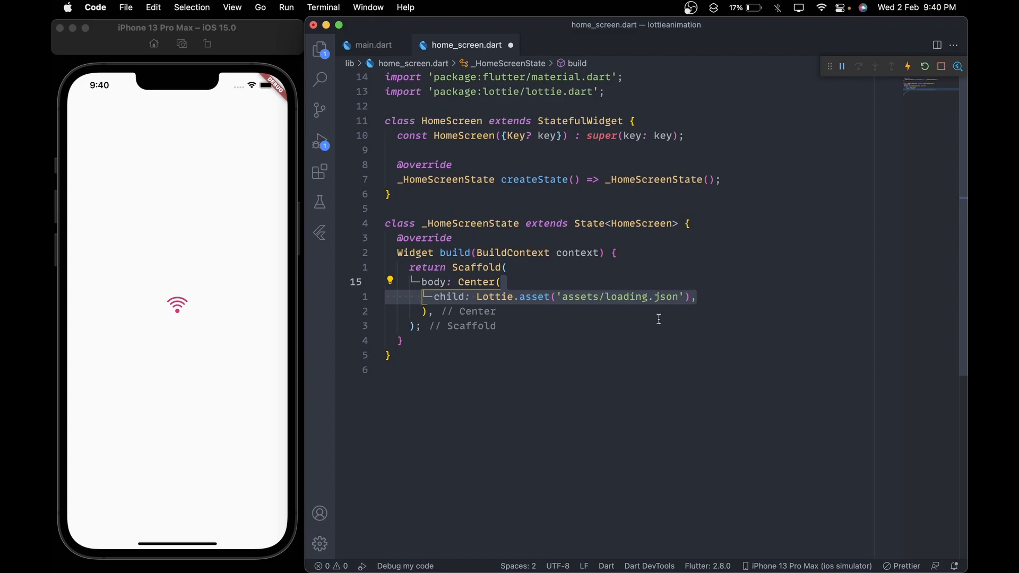
Check the project file tree for loading.json, then hide it before saving home_screen.dart
{"action": "left_click", "coordinate": [319, 49]}
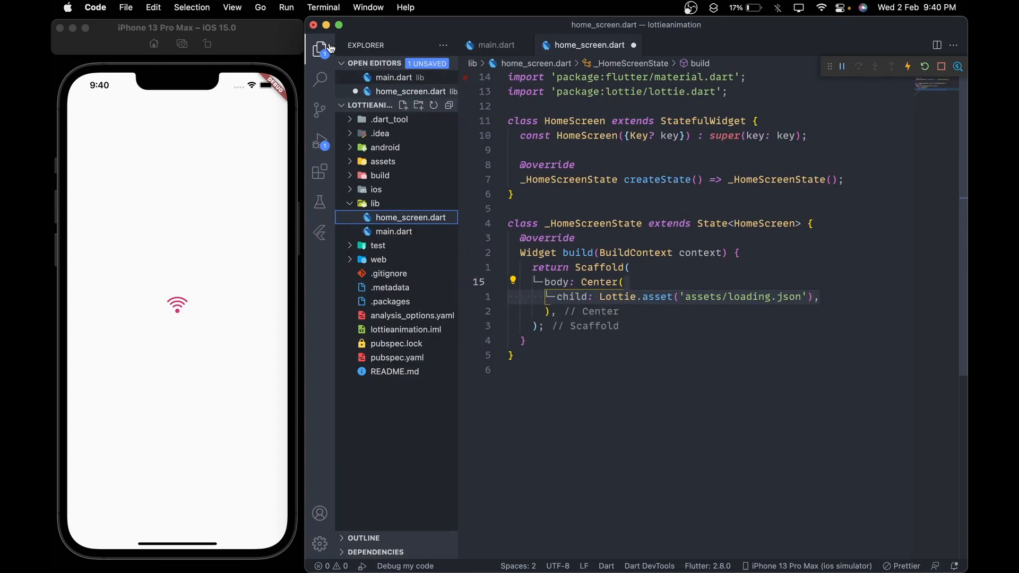
{"action": "left_click", "coordinate": [382, 162]}
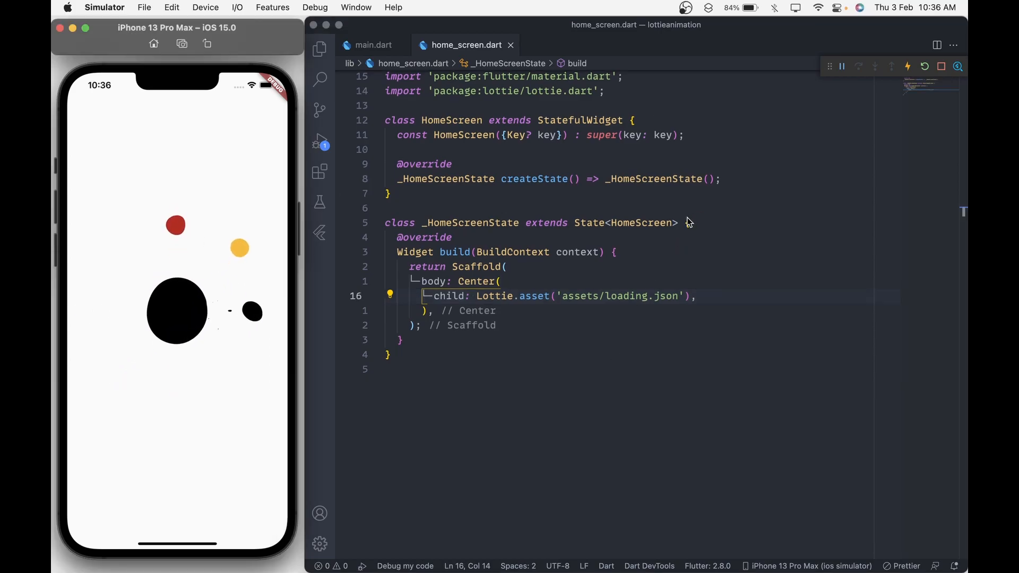
Add SingleTickerProviderStateMixin and a late AnimationController _controller to the state
{"action": "type", "text": "with S"}
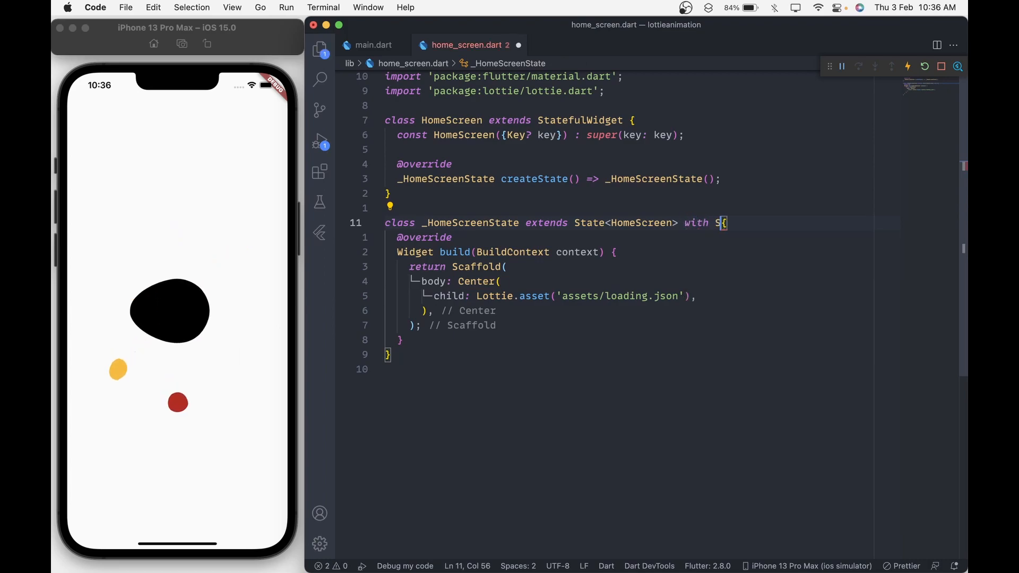
{"action": "type", "text": "ingleTickerProviderStateMixin"}
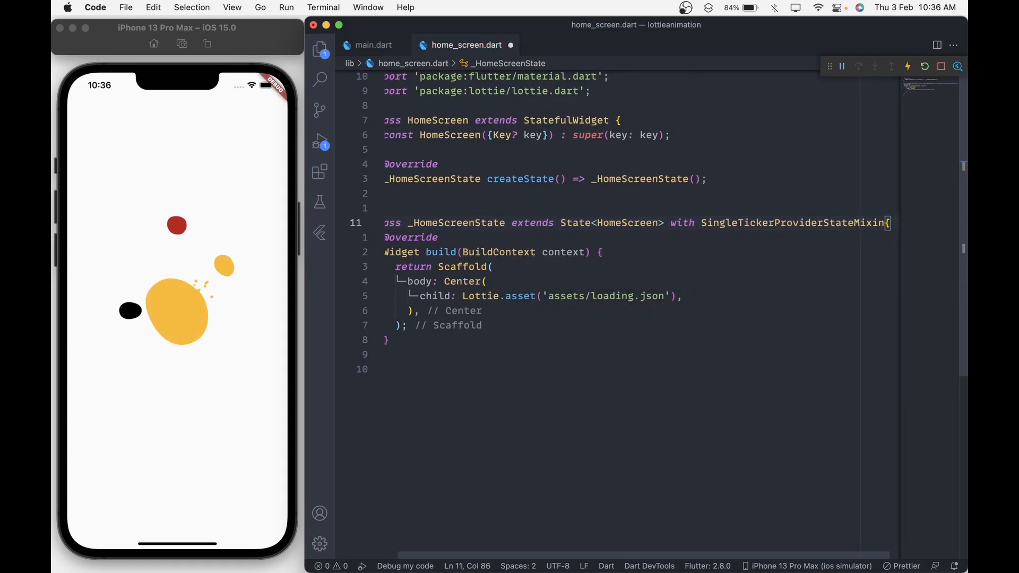
{"action": "type", "text": "late AnimationController _controller;"}
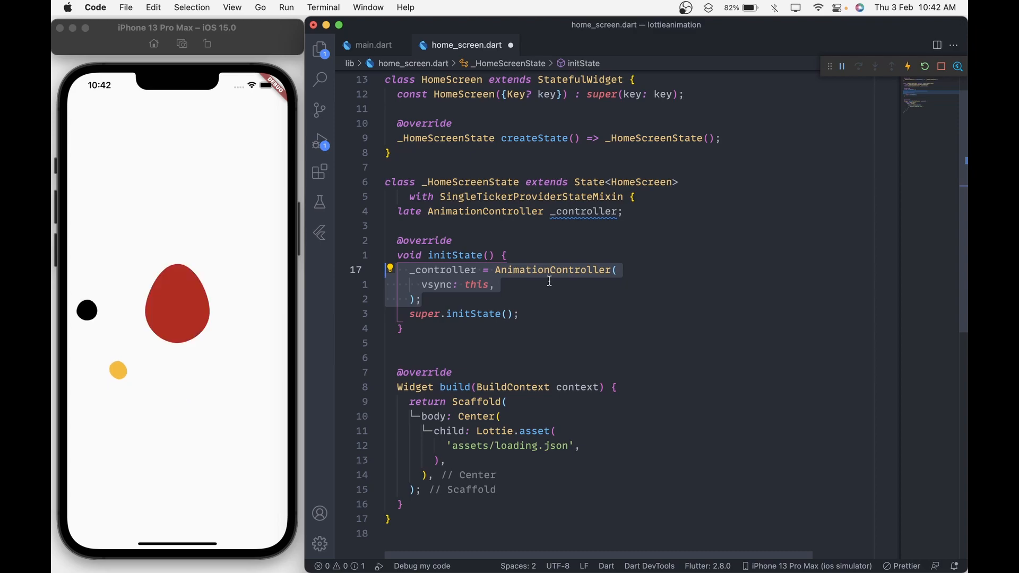
Initialise the controller with a 750 ms duration in initState and dispose it in dispose()
{"action": "type", "text": "duration: const Duration(milliseconds: 750),"}
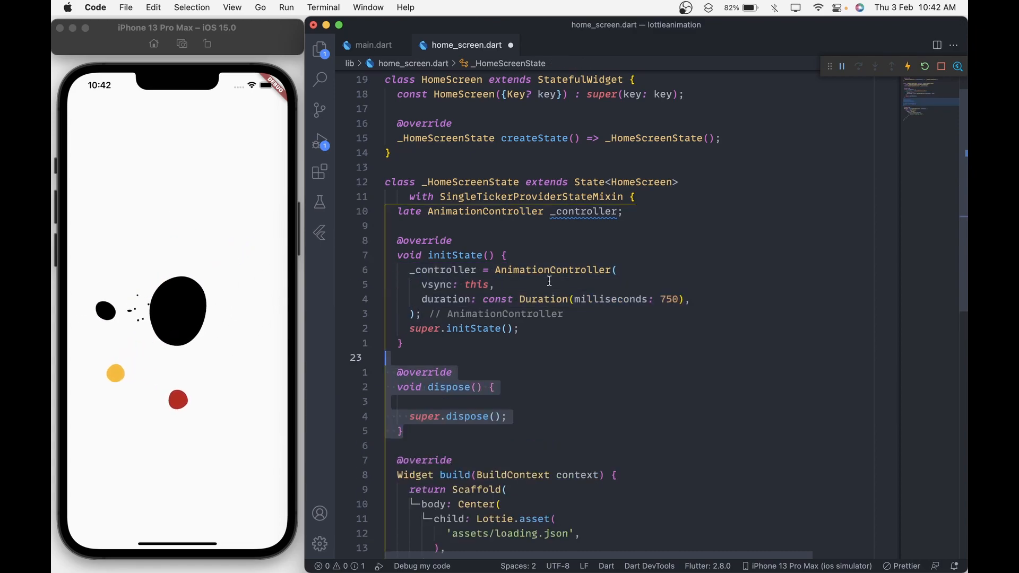
{"action": "type", "text": "_controller.dispose();"}
{"action": "type", "text": "controller: _controller,"}
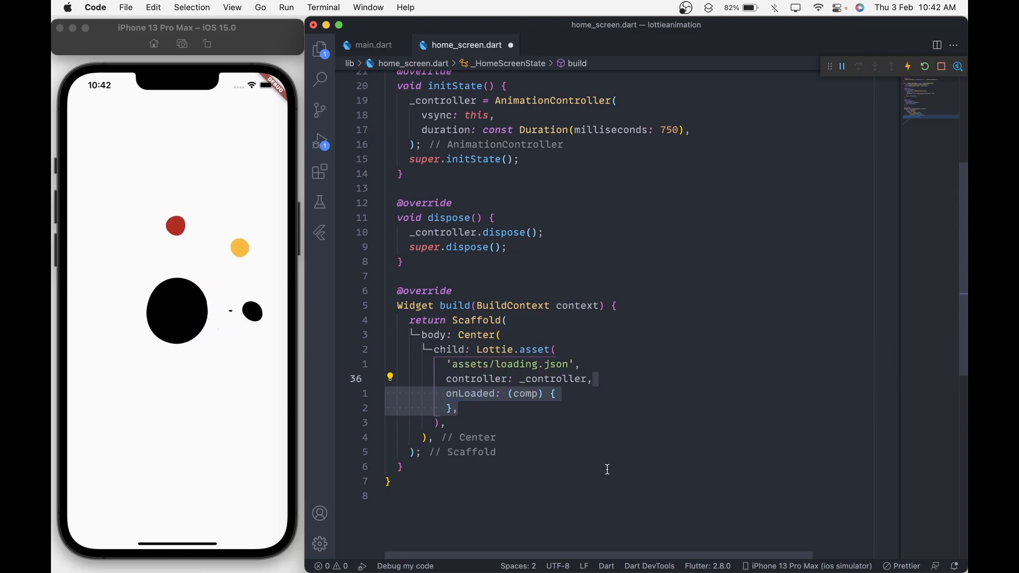
Inside onLoaded, write _controller.duration = comp.duration; and _controller.forward();
{"action": "type", "text": "_controller.duration = comp.duration;"}
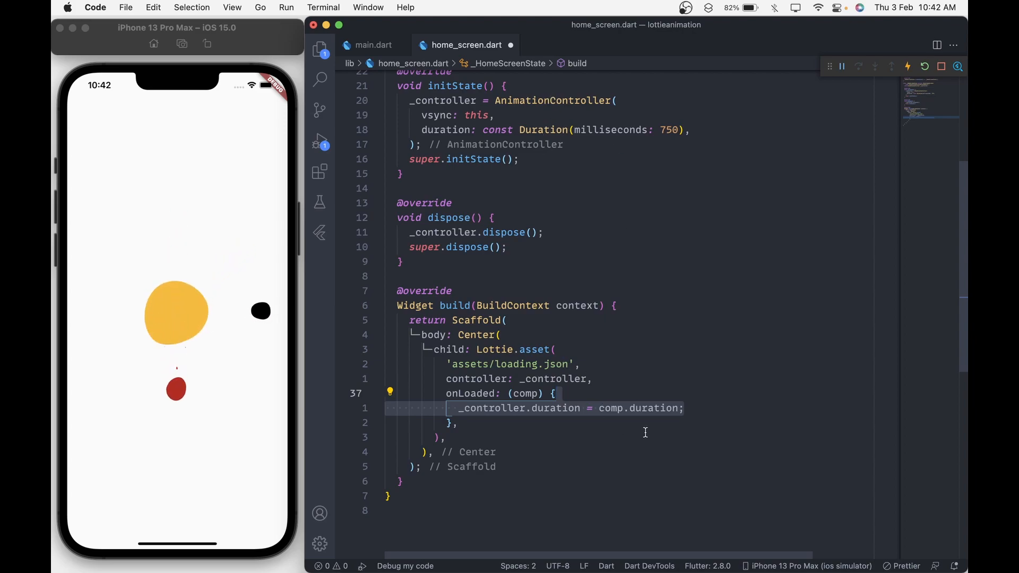
{"action": "type", "text": "_controller.forward();"}
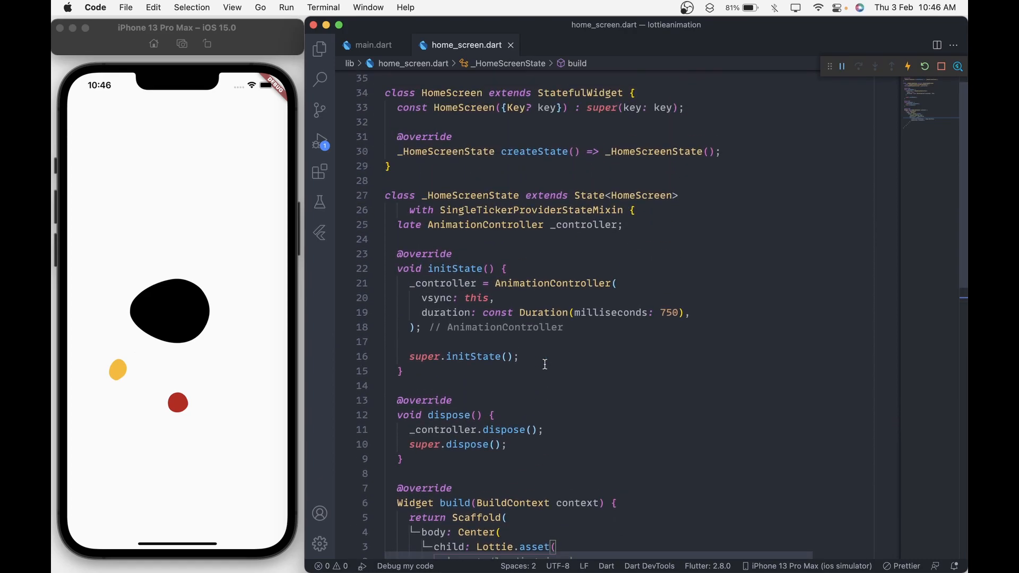
Declare bool _isLoaded = false; and add _controller.addStatusListener setting it true on completion
{"action": "type", "text": "bool _isLoaded = false;"}
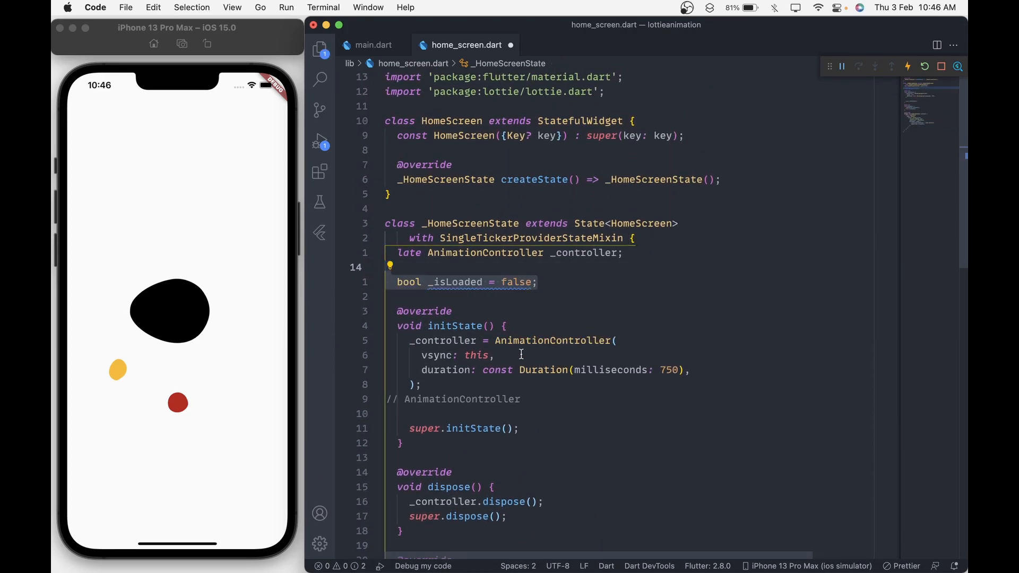
{"action": "scroll", "scroll_direction": "down", "scroll_amount": 3}
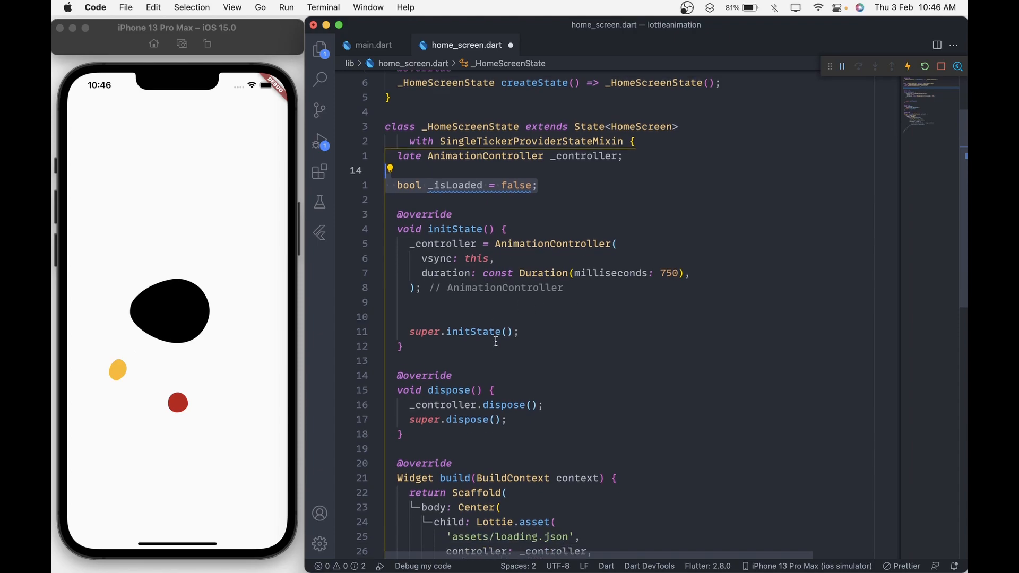
{"action": "type", "text": "_controller.addStatusListener((status) {"}
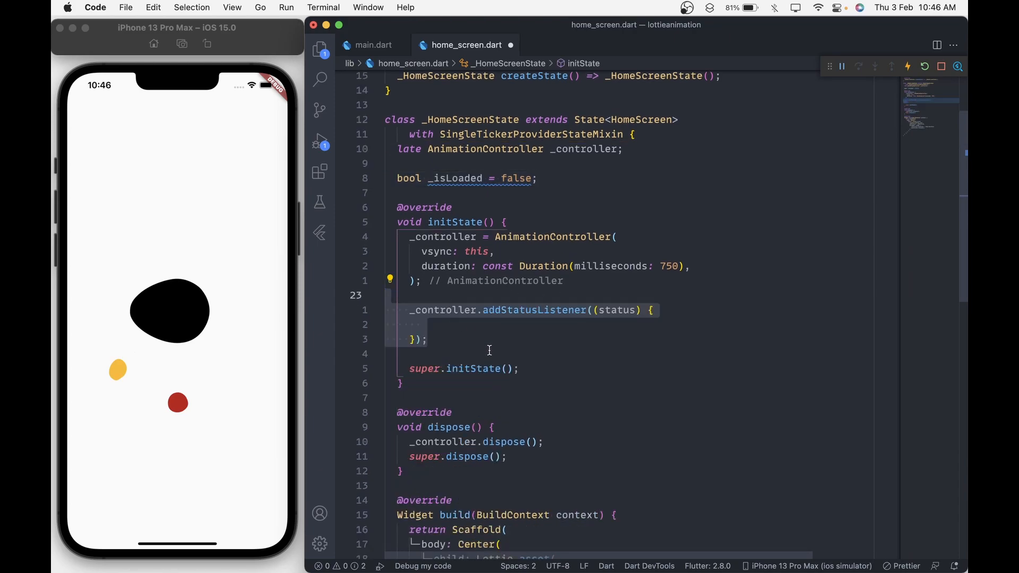
{"action": "scroll", "scroll_direction": "down", "scroll_amount": 3}
{"action": "type", "text": "if (status == AnimationStatus.completed) {"}
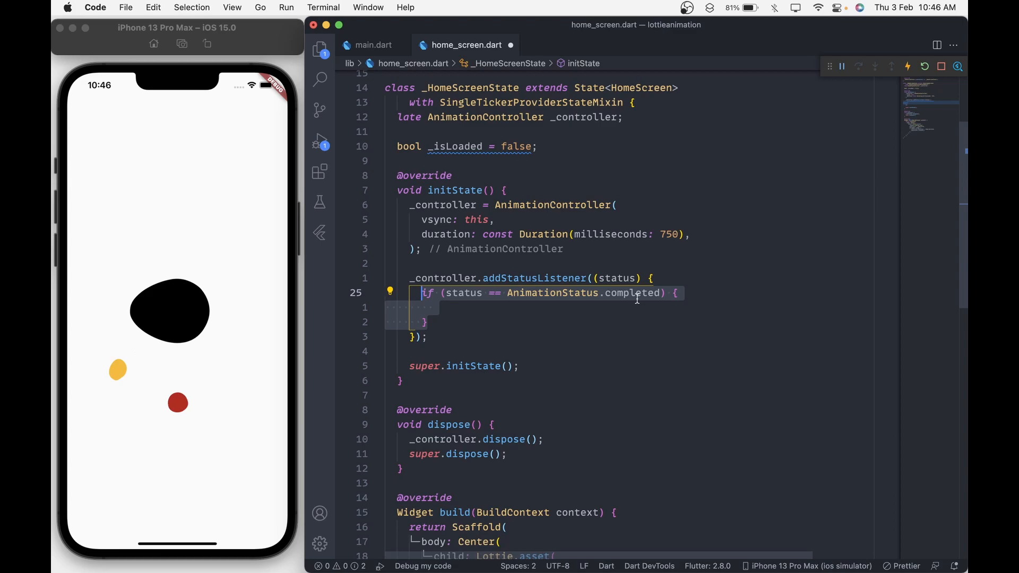
{"action": "scroll", "scroll_direction": "down", "scroll_amount": 3}
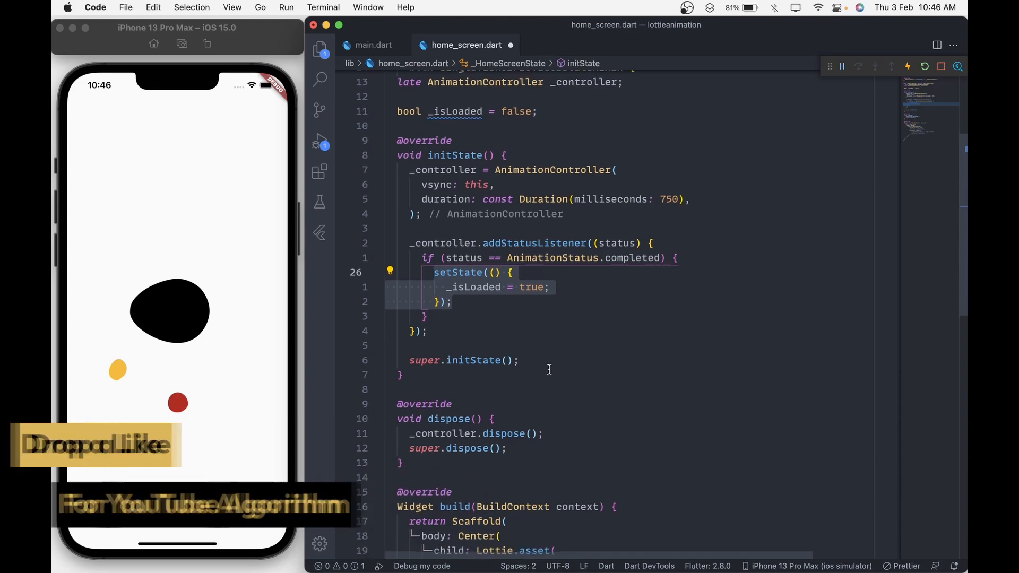
{"action": "scroll", "scroll_direction": "down", "scroll_amount": 3}
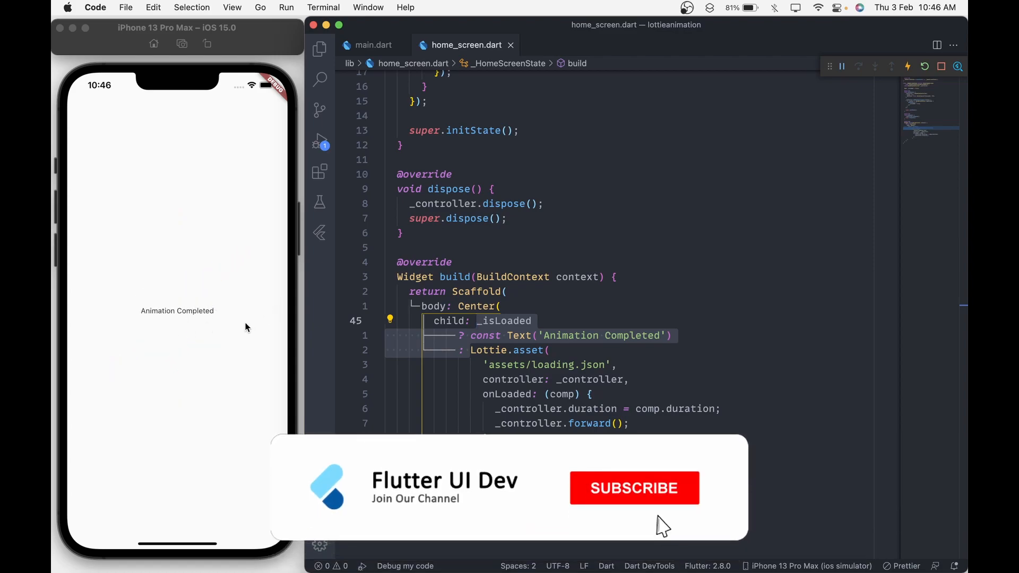
Make the Center child _isLoaded ? Text('Animation Completed') : Lottie.asset(...) and hot reload
{"action": "left_click", "coordinate": [634, 488]}
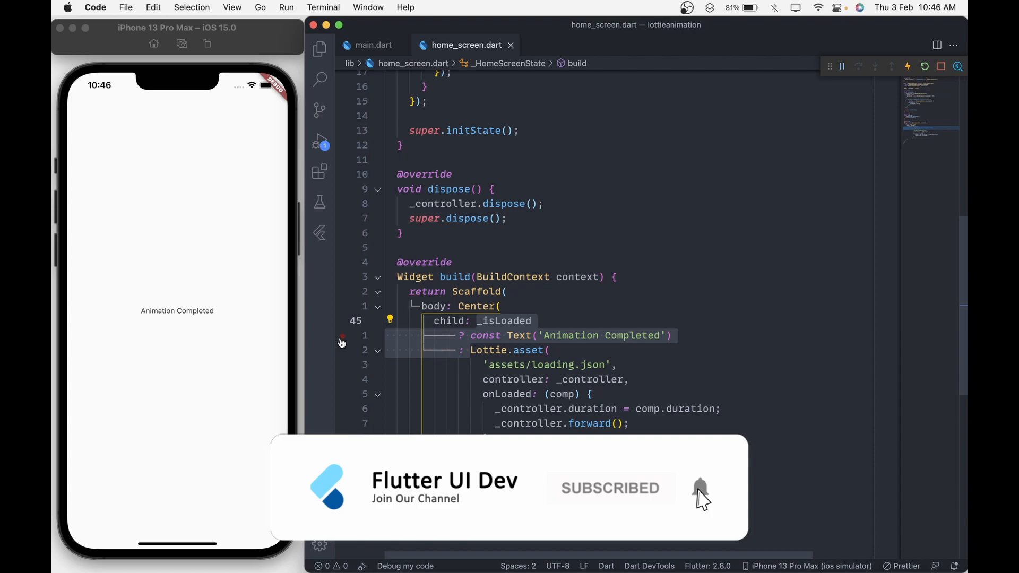